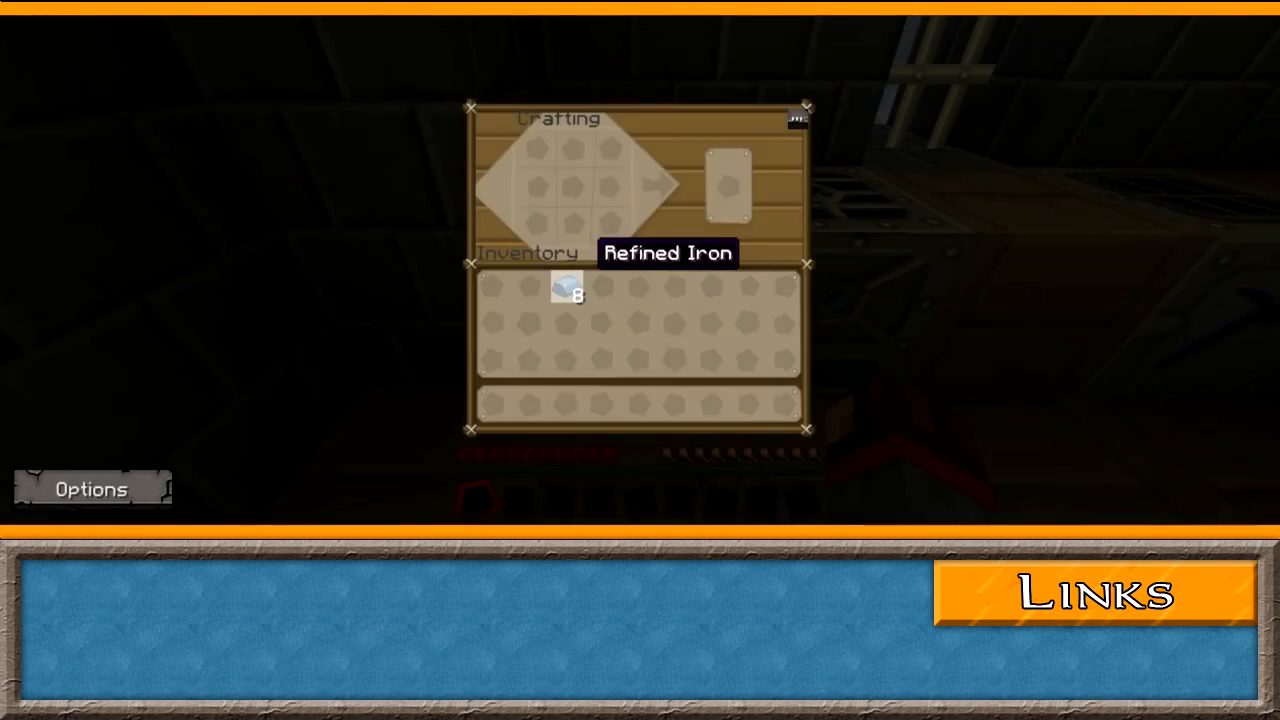
# Ring eight Refined Iron ingots in the crafting grid and collect the Machine Block.
pyautogui.click(570, 290)
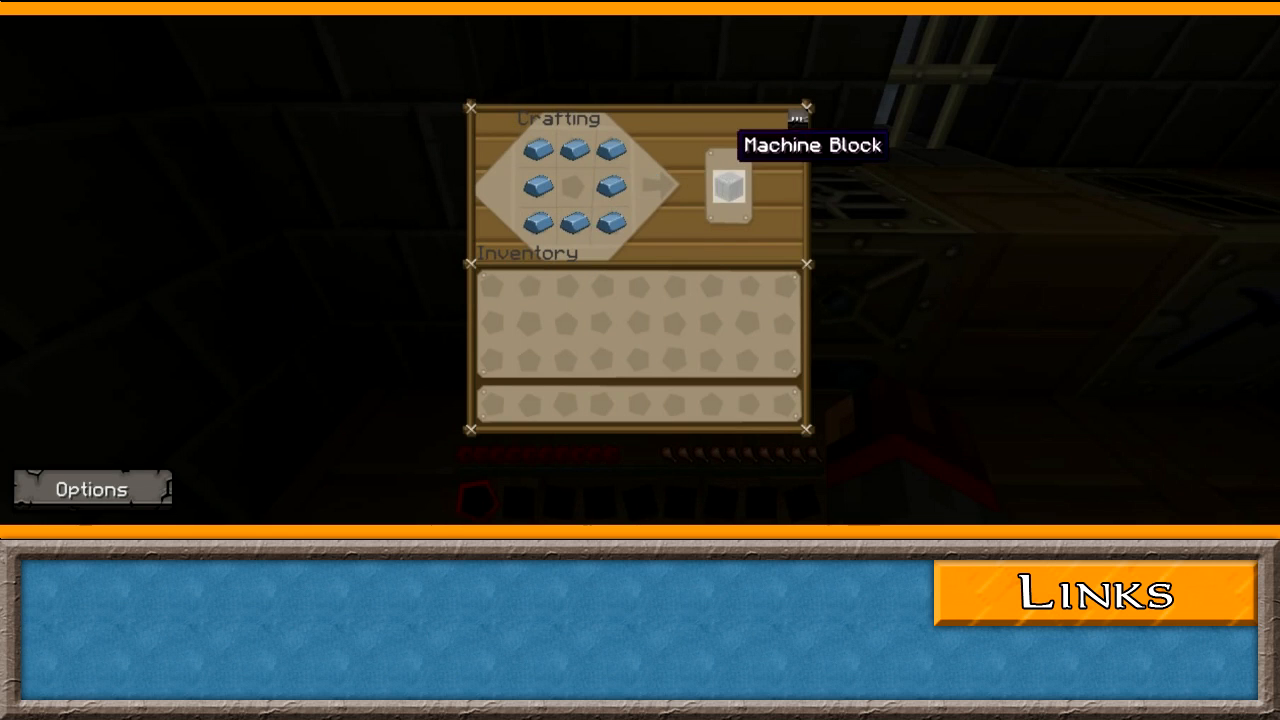
pyautogui.click(800, 107)
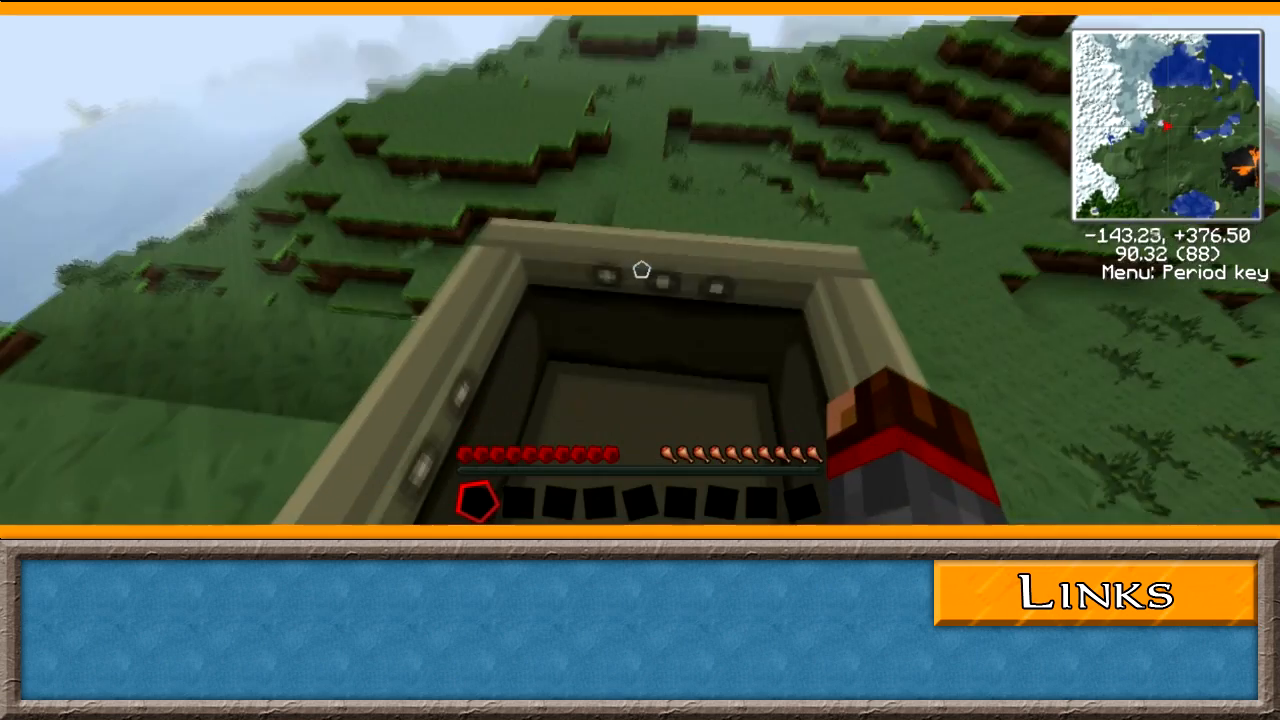
pyautogui.moveTo(640, 270)
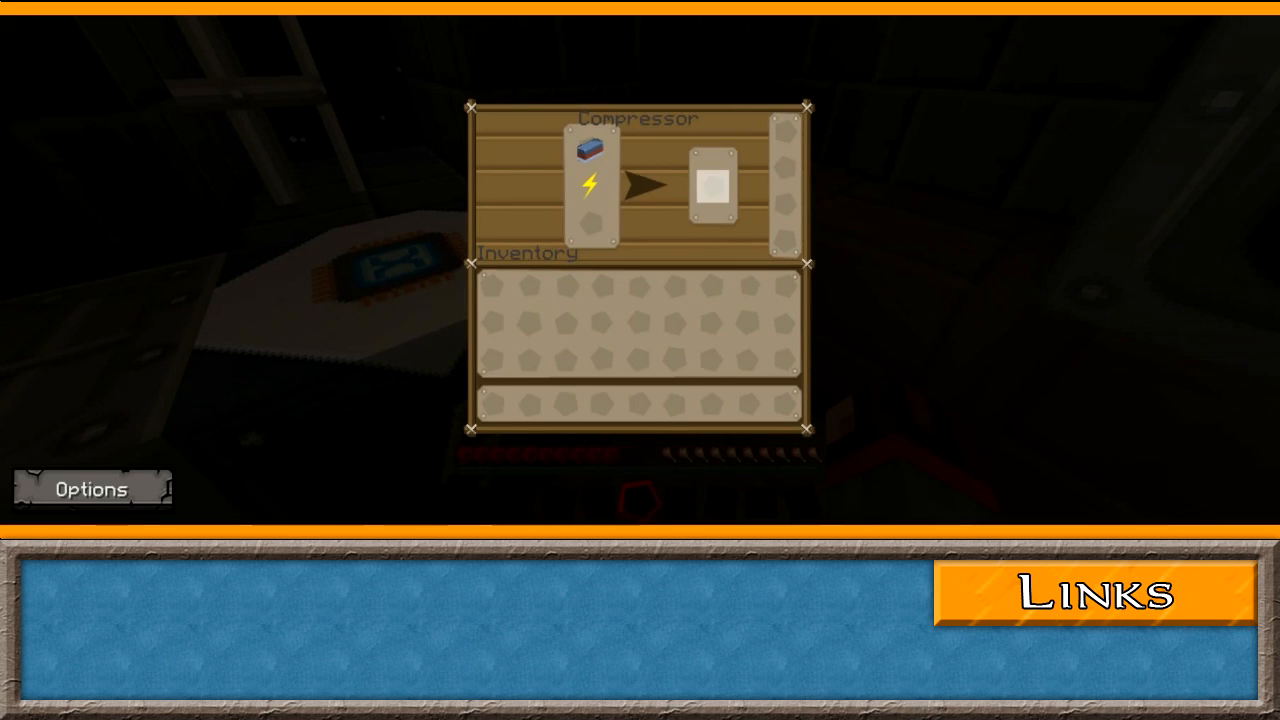
# Close the compressor, then smelt bronze dust into a Bronze ingot in the Electric Furnace.
pyautogui.press('Escape')
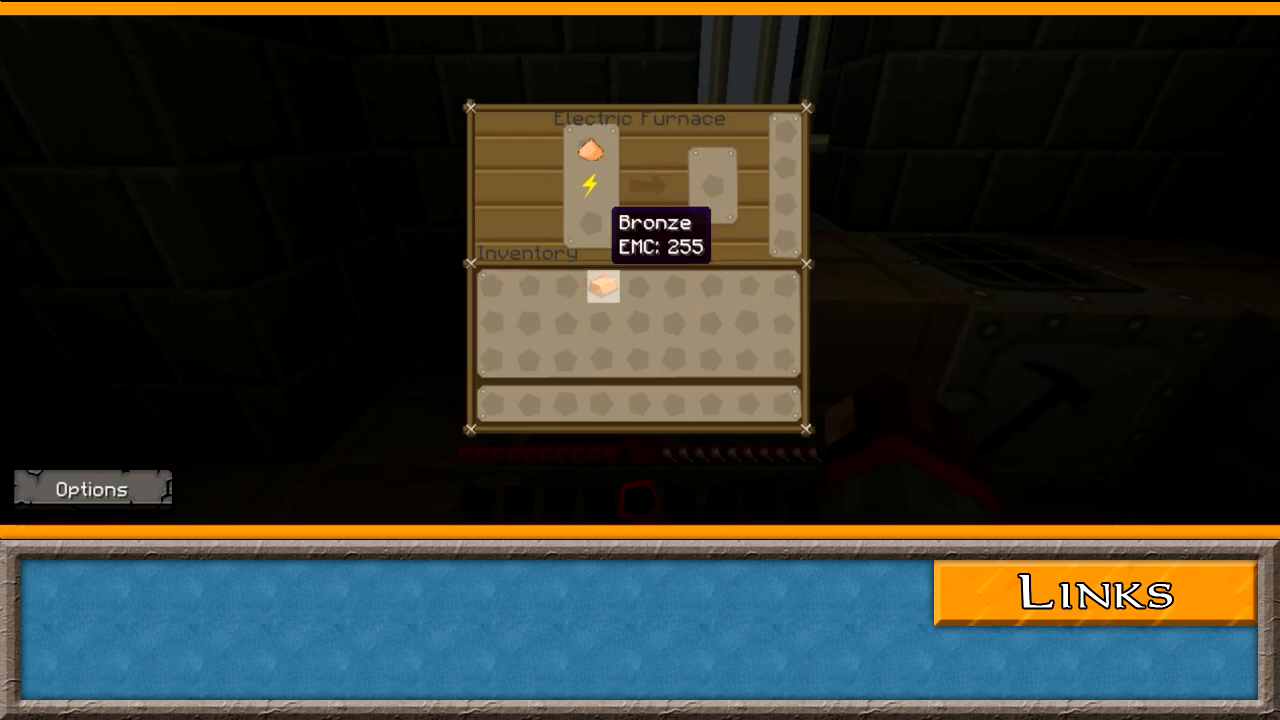
pyautogui.press('Escape')
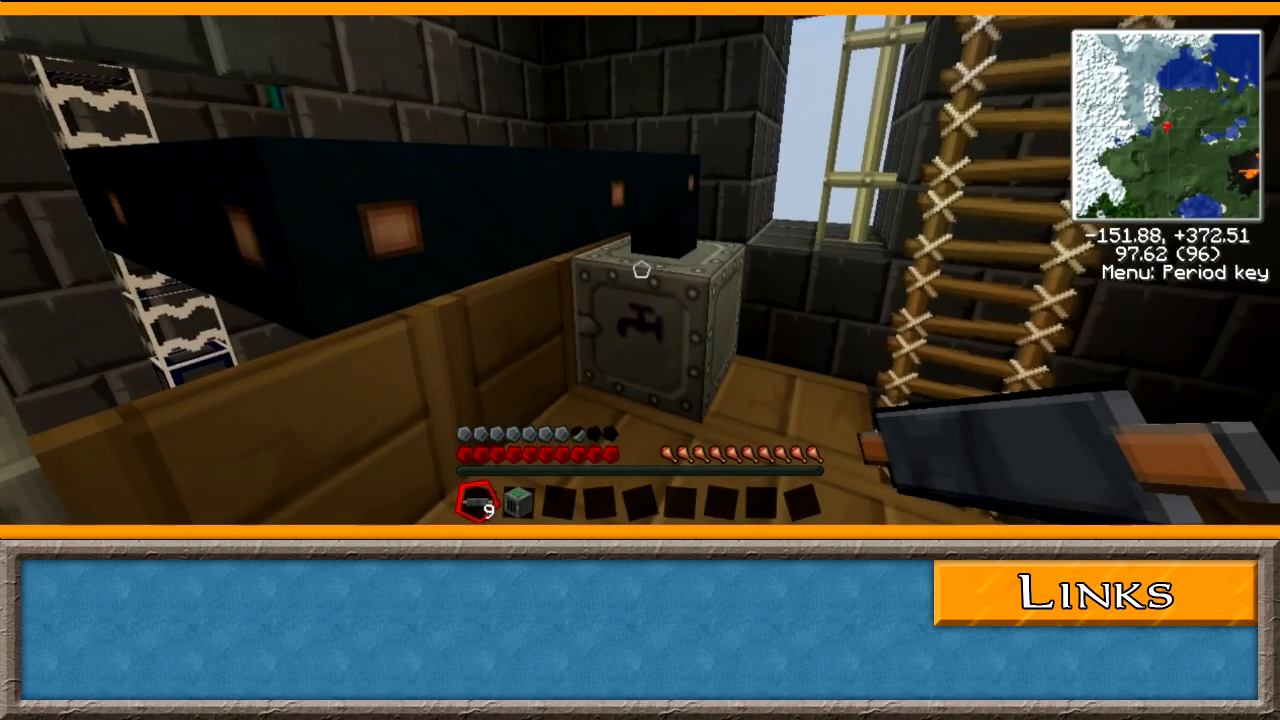
# Craft cables at the crafting table, collecting stacks of six and ten cables.
pyautogui.rightClick(642, 320)
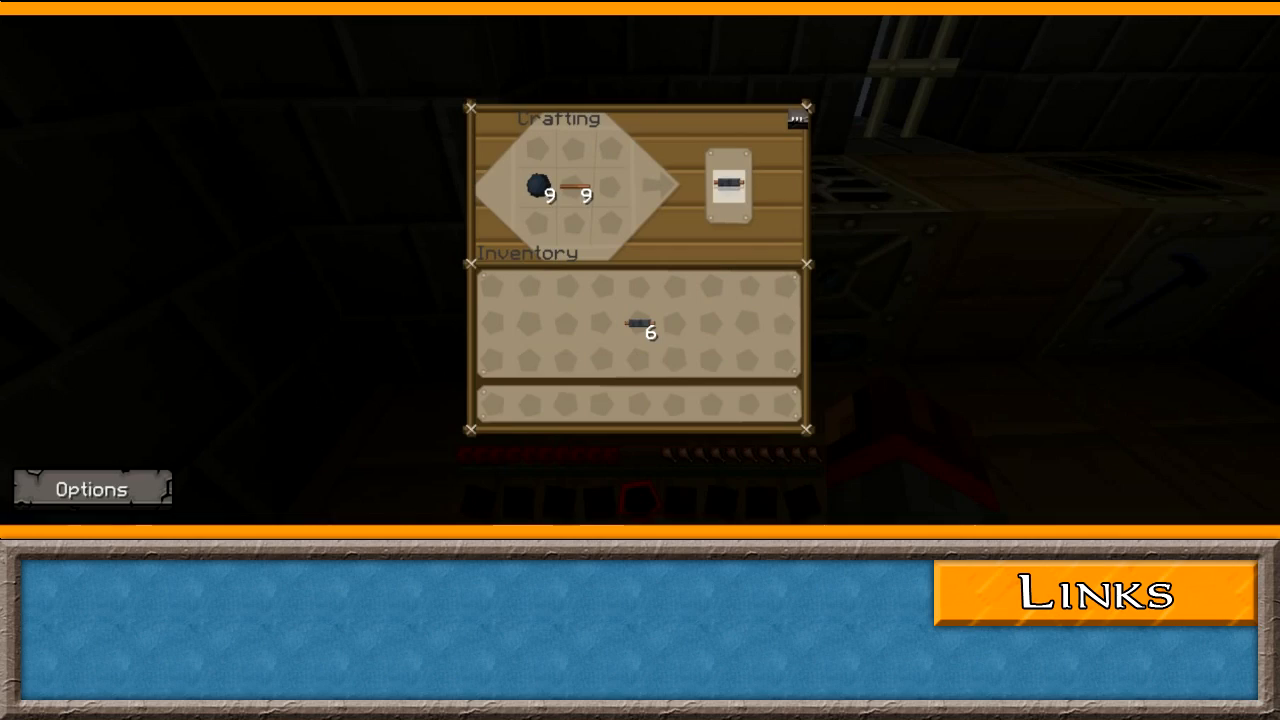
pyautogui.click(730, 185)
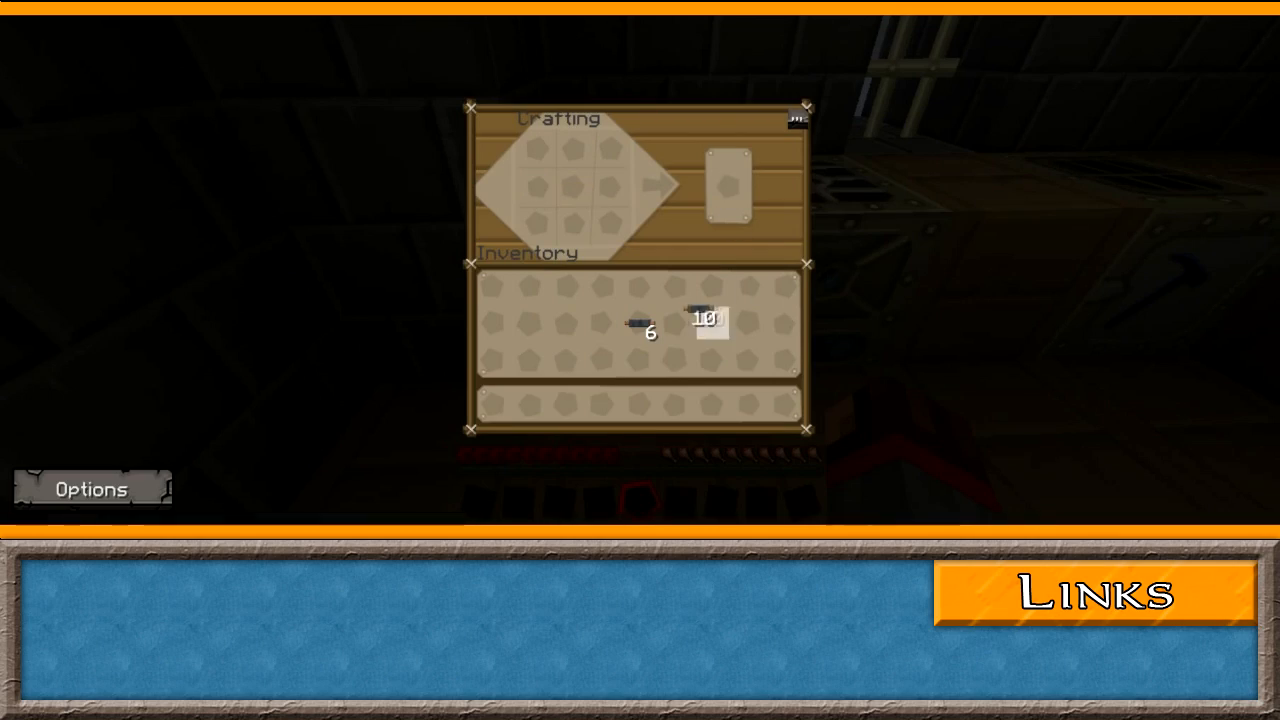
pyautogui.press('Escape')
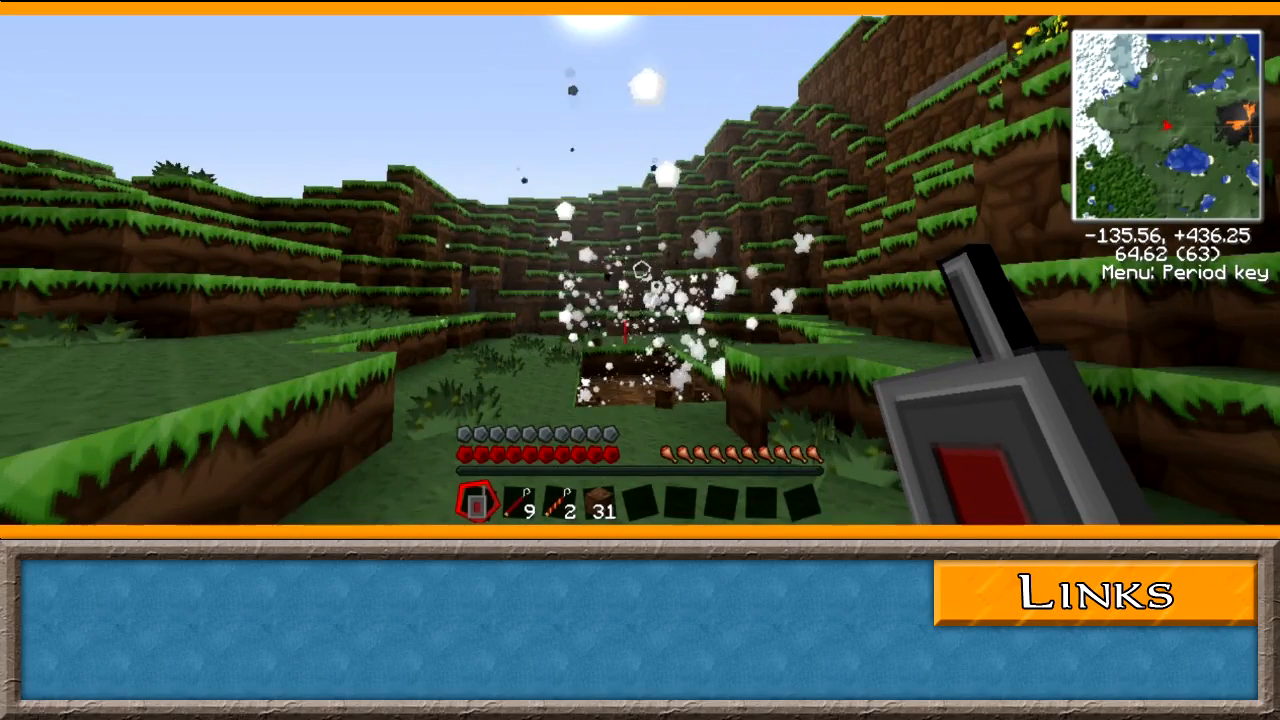
pyautogui.press('e')
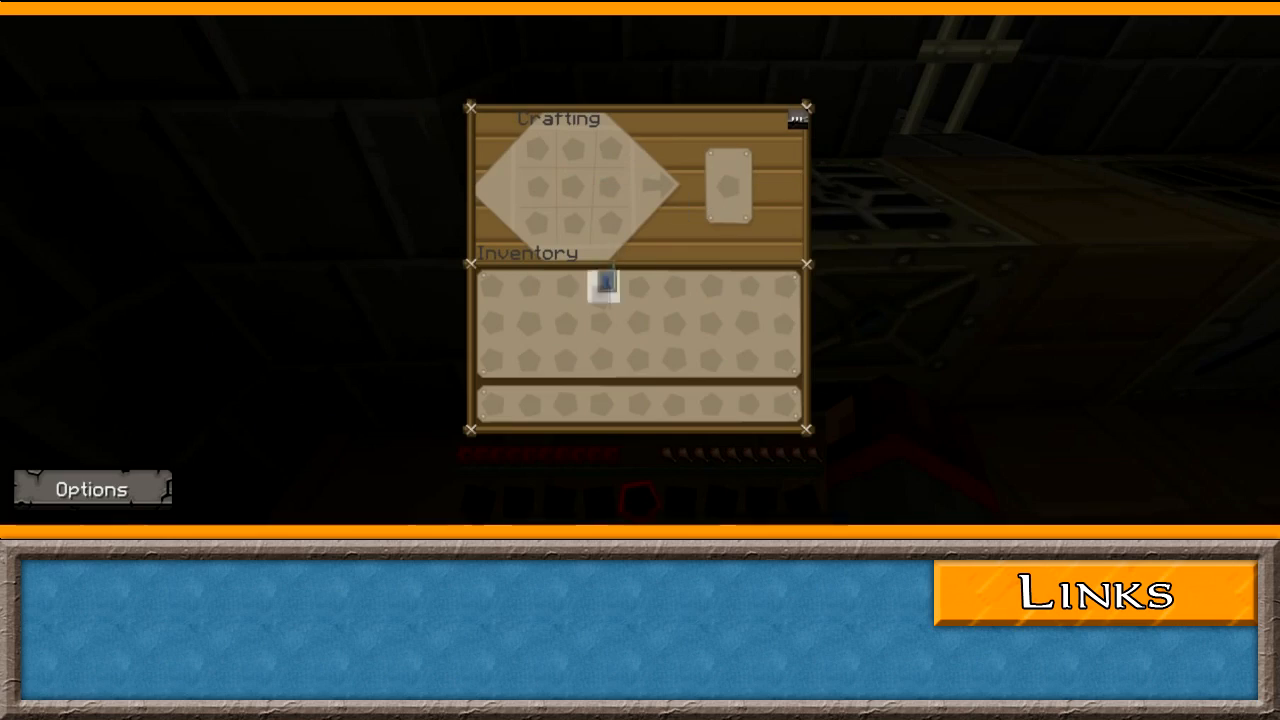
pyautogui.press('Escape')
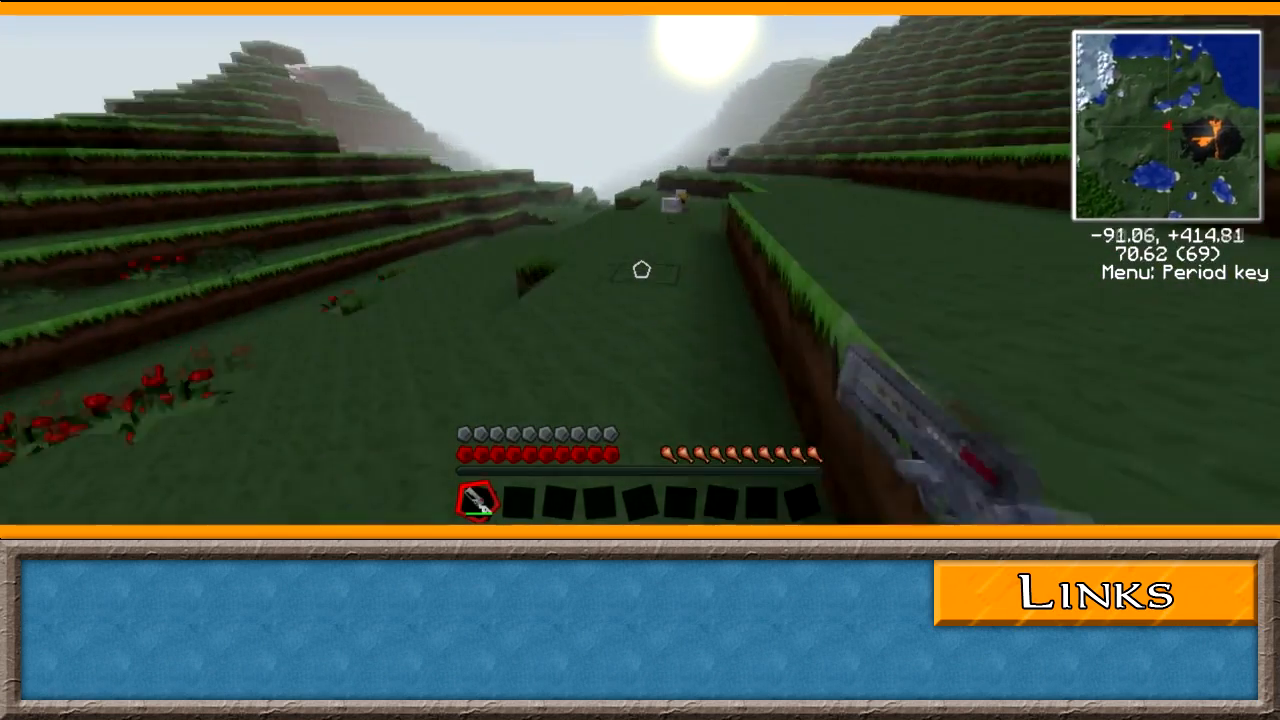
pyautogui.moveTo(640, 270)
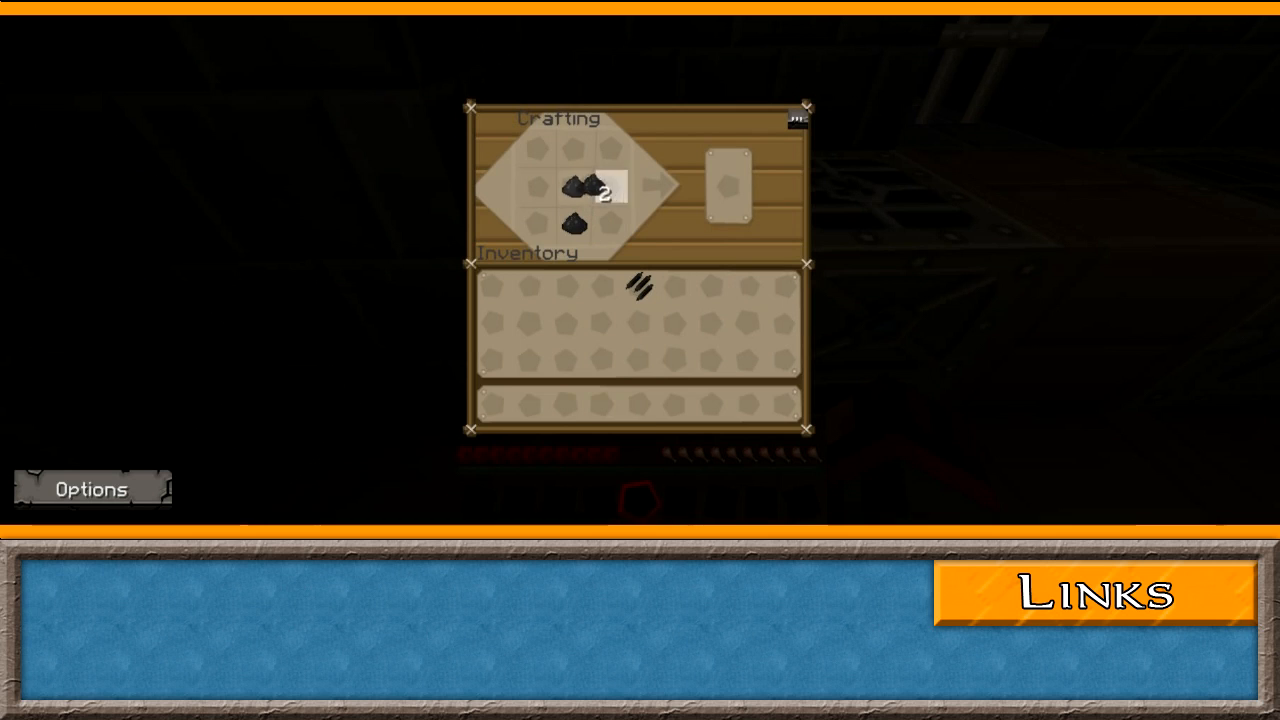
# Lay coal dust into the crafting grid in the carbon fibre pattern.
pyautogui.click(612, 193)
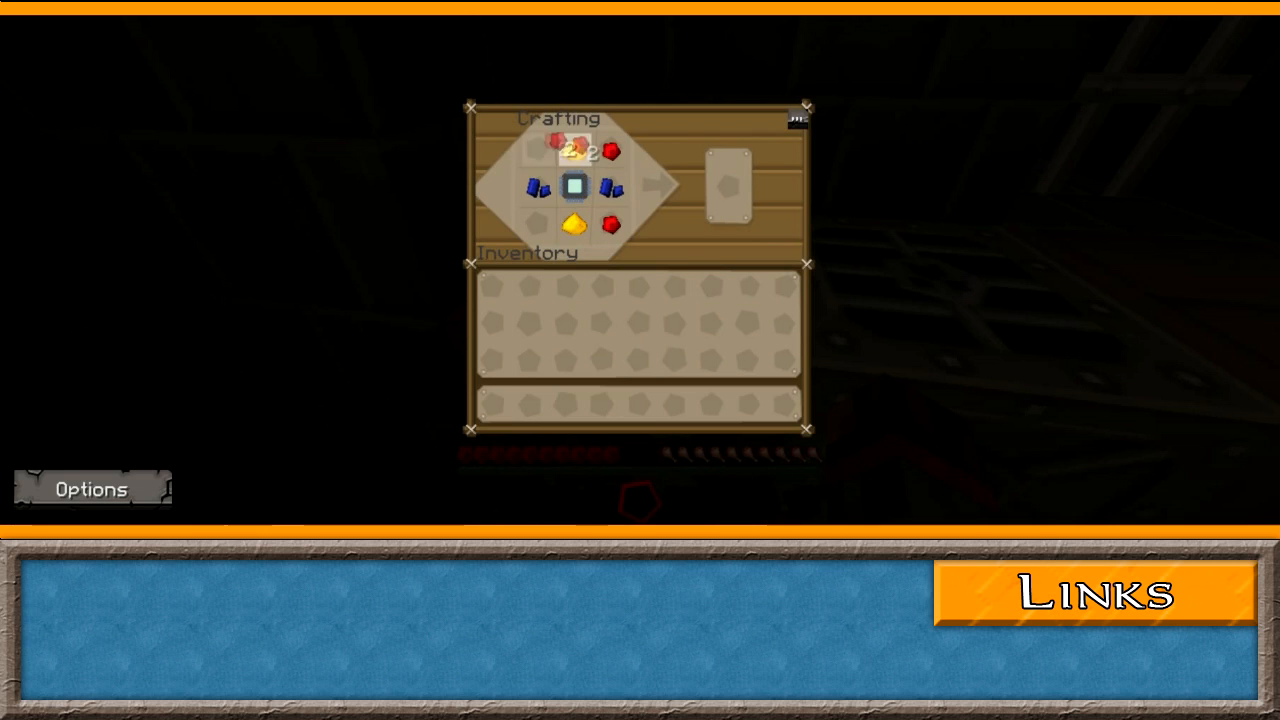
# Collect the advanced circuit made from redstone, lapis and glowstone, and exit crafting.
pyautogui.click(732, 182)
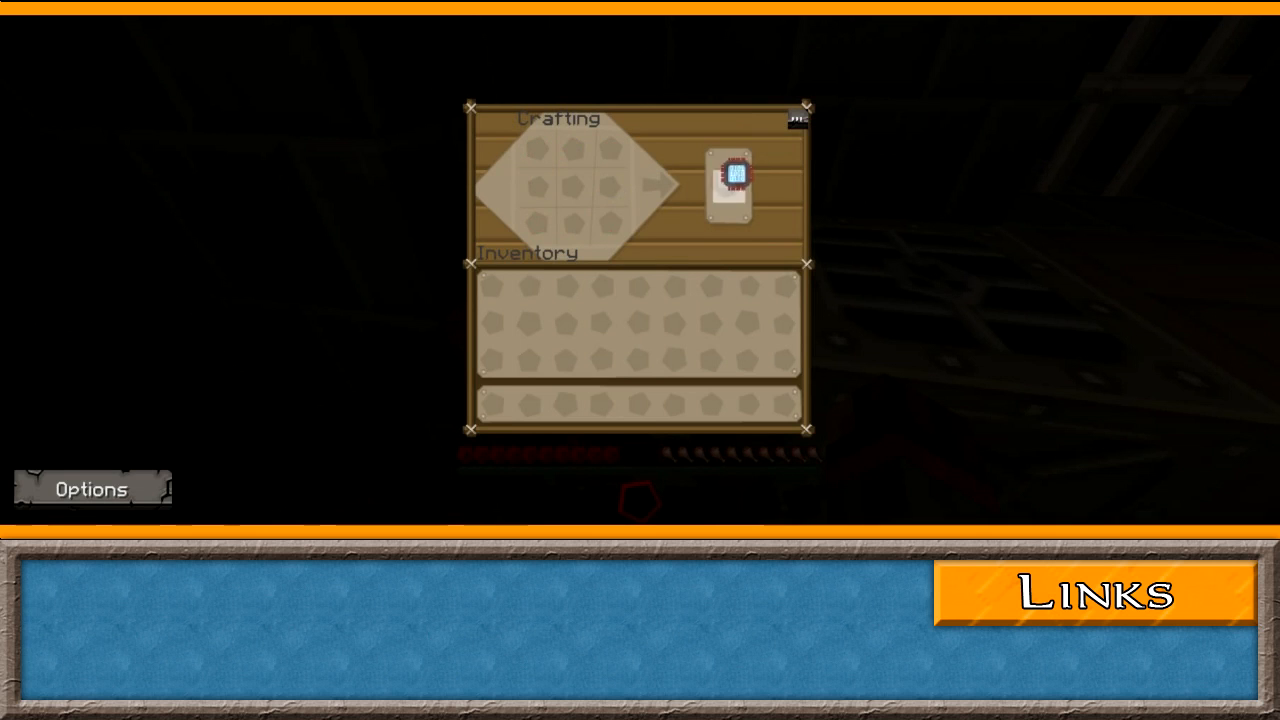
pyautogui.press('Escape')
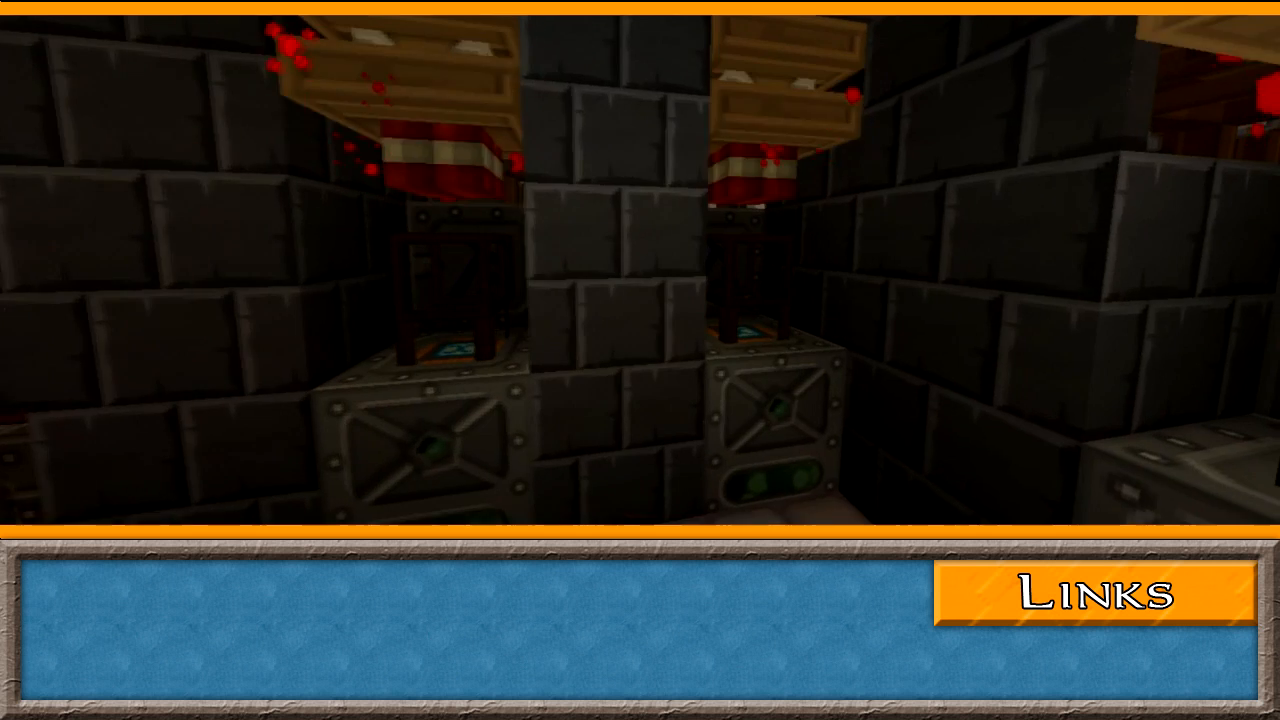